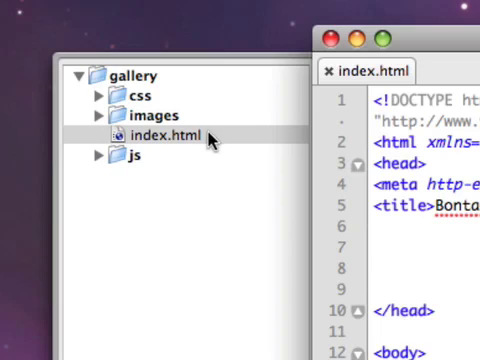
mouse_move(137, 140)
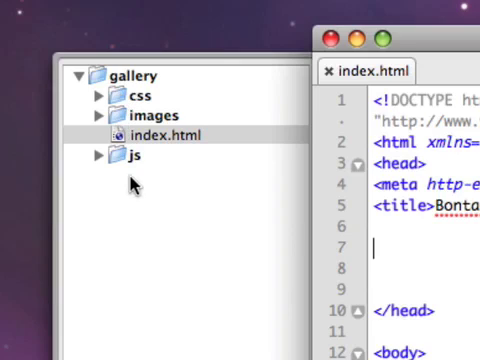
mouse_move(168, 238)
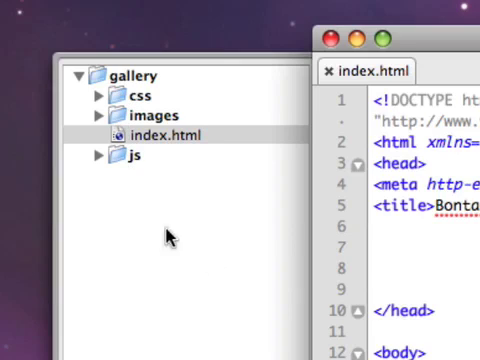
mouse_move(272, 82)
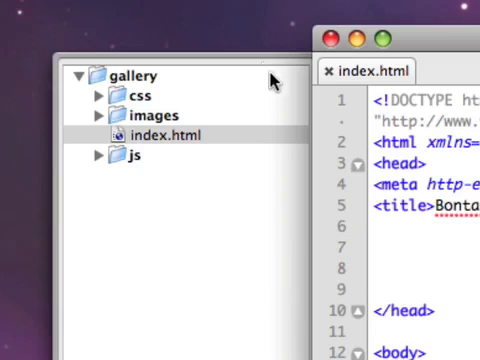
mouse_move(95, 105)
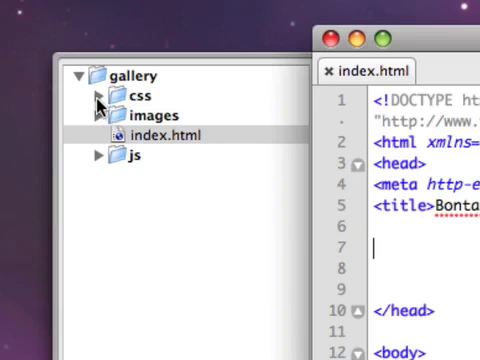
- Expand the css and js folders to reveal slimbox.css, mootools.js and slimbox.js
click(98, 98)
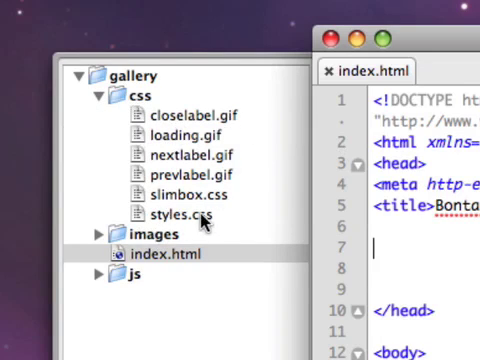
mouse_move(205, 204)
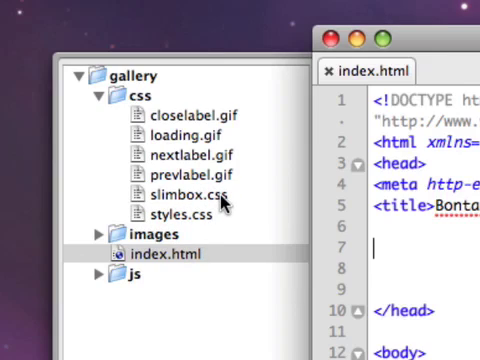
click(95, 274)
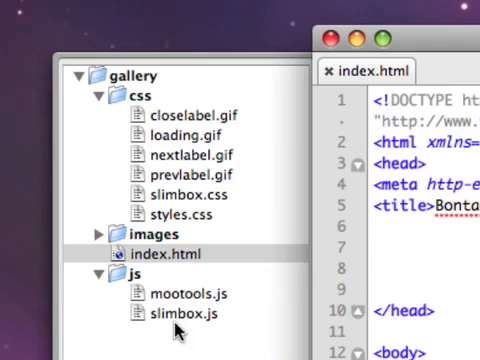
mouse_move(180, 330)
text(<>)
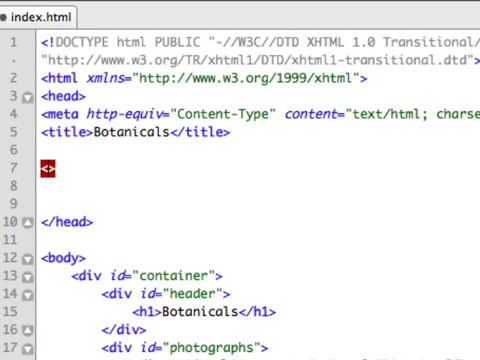
- Add a text/javascript script tag with src js/mootools.js below the title
text(;scr)
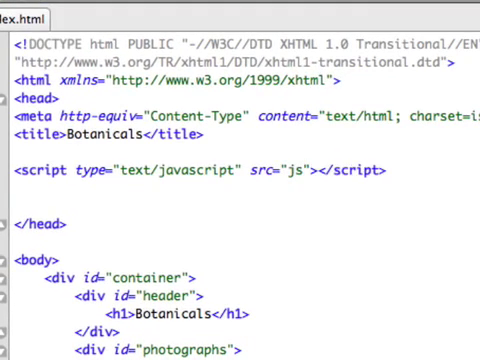
text(/mo)
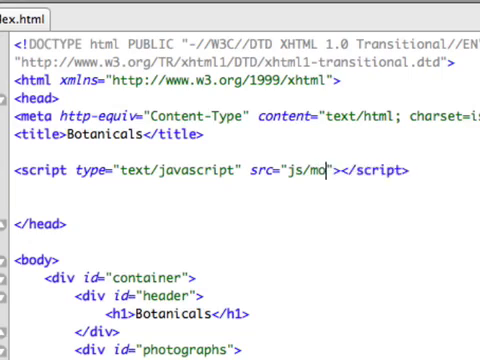
text(otools.js)
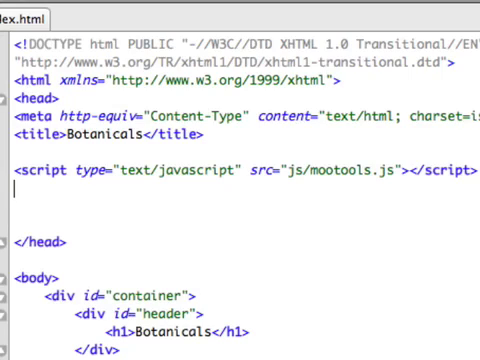
- Type a second text/javascript script tag loading js/slimbox.js, with its closing tag
text(<script)
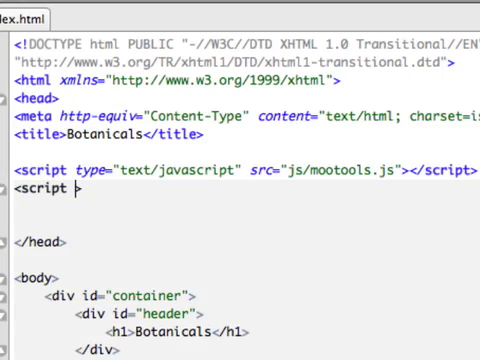
text(type="")
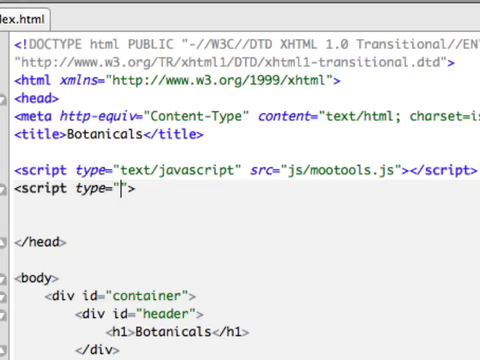
text(text/)
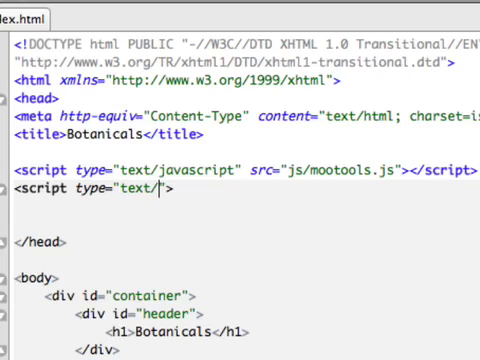
text(avscr)
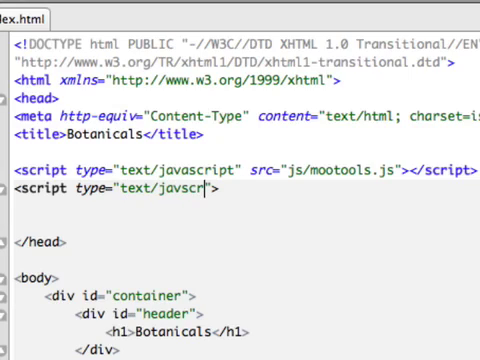
text(ipt" src="js/)
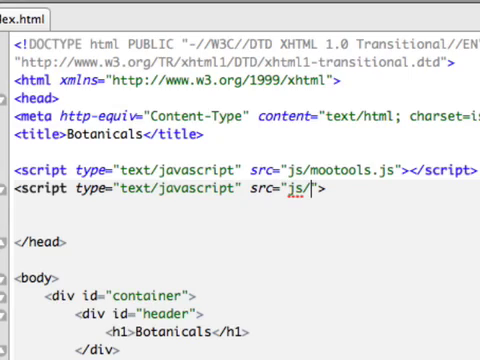
text(slimbox.)
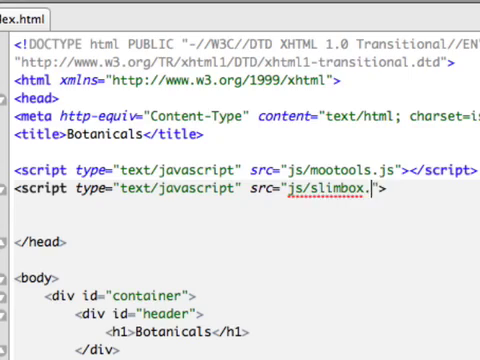
text(js)
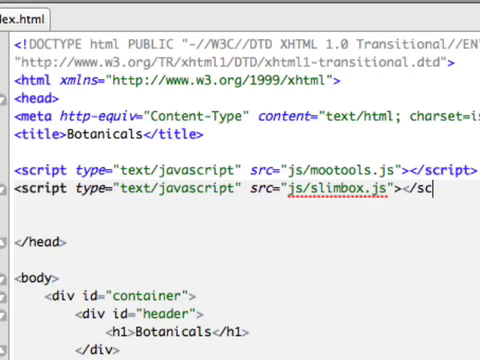
text(ript type="text/javas)
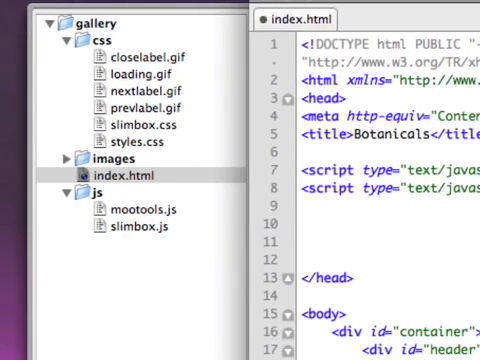
- Type <link type="text/css" href="css/slimbox.css"> below the script tags
text(<link >)
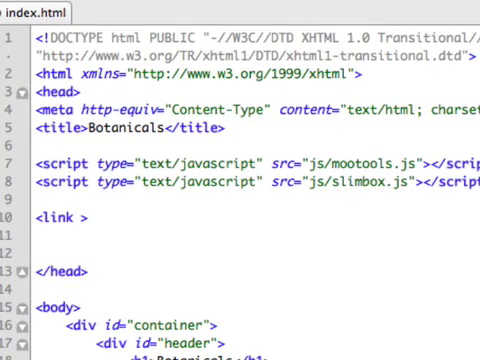
text(type="")
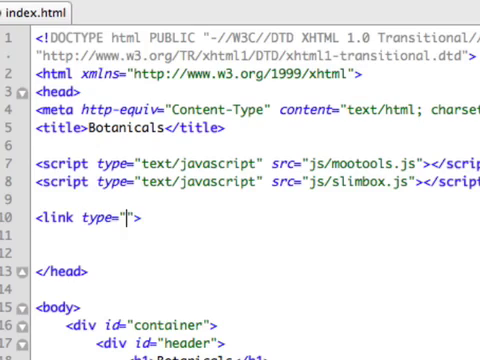
text(text/css)
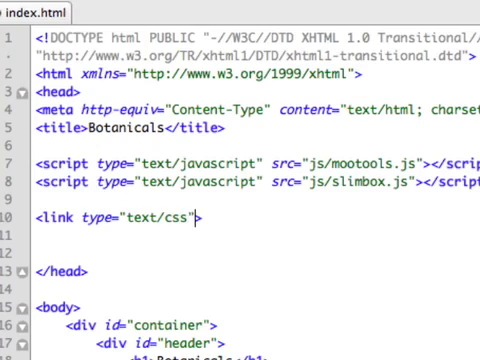
text(href=")
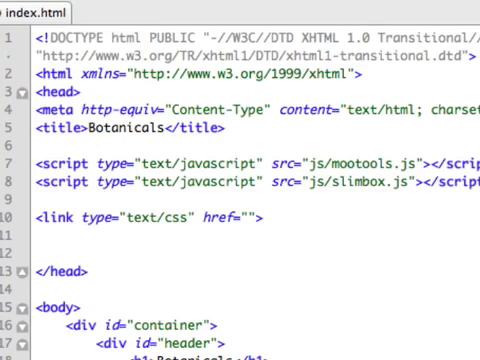
text(css)
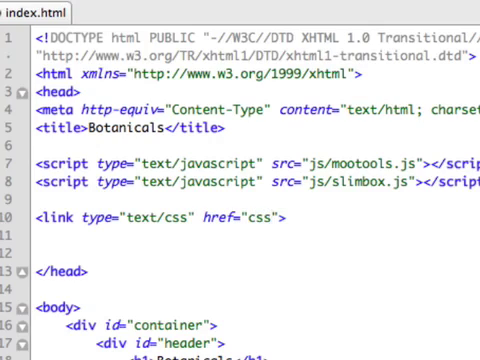
text(/)
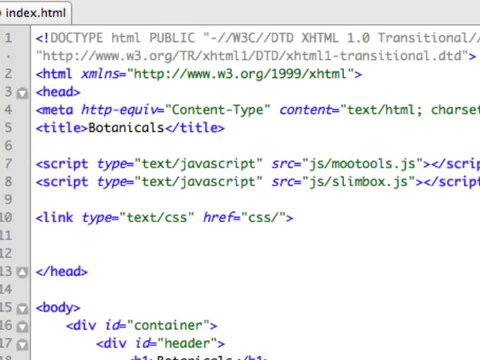
text(slimbox.)
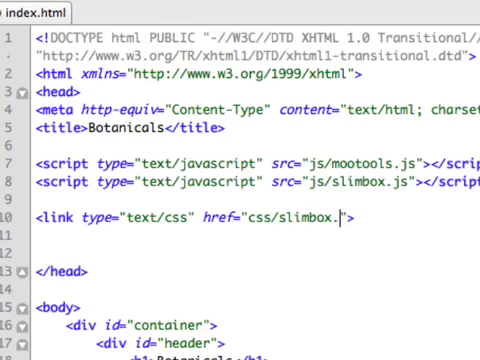
text(css)
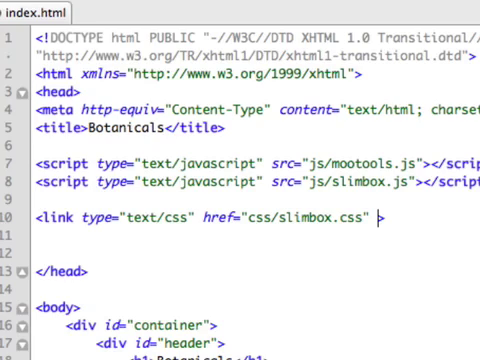
- Add rel="stylesheet" and media="screen" to the slimbox.css link and self-close it
text(rel="")
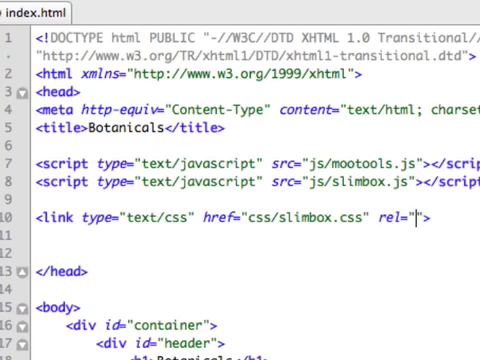
text(stylesheet)
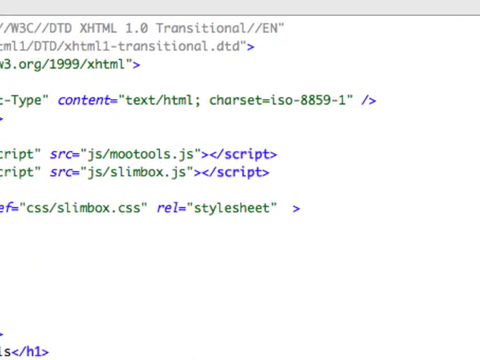
text(media)
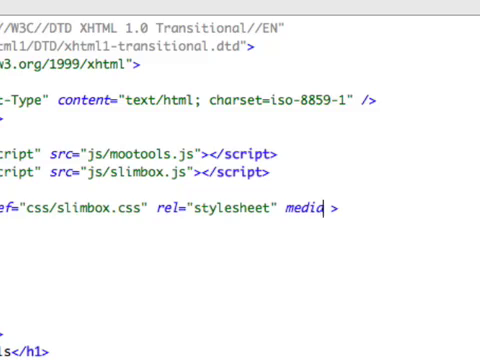
text(="screen")
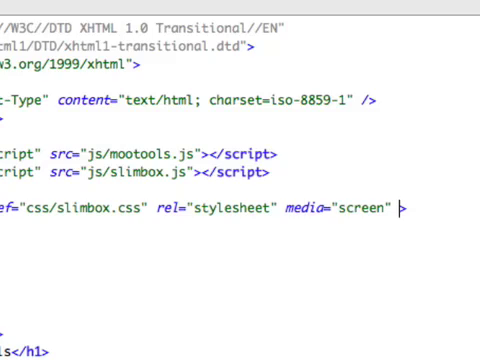
text(/)
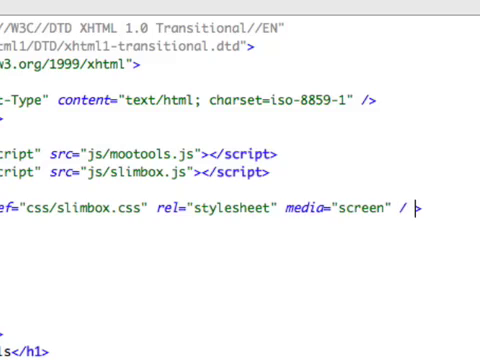